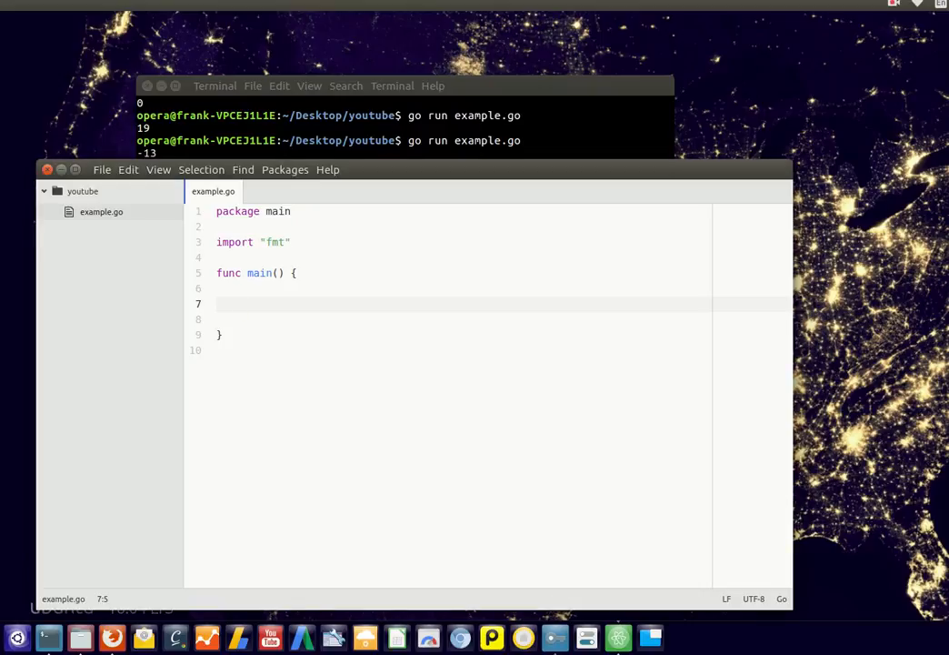
Declare var raining int = 0 with an if (raining == 0) block printing "Not raining" and begin the else-if
click(240, 302)
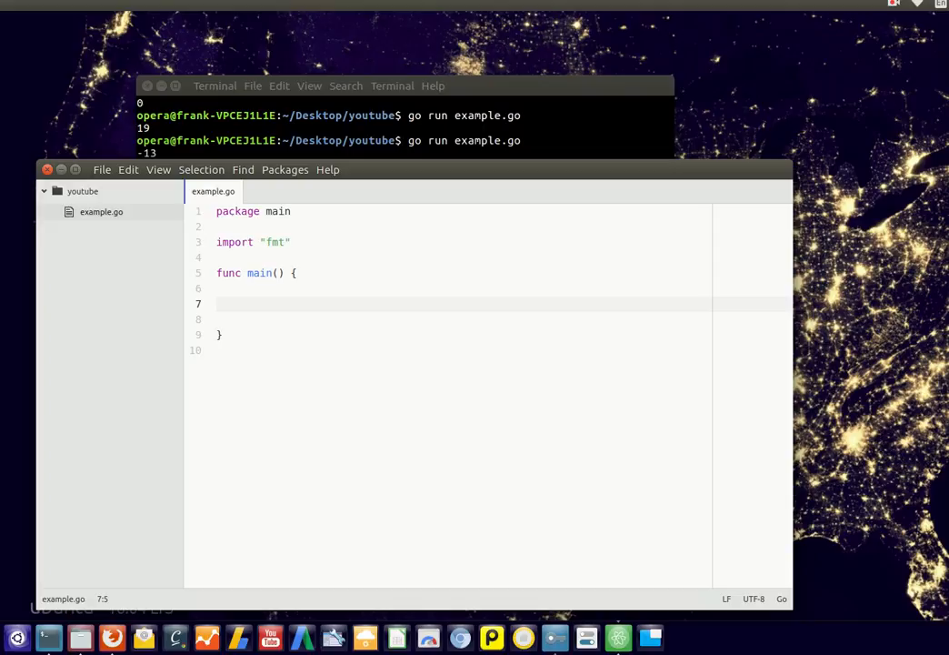
text(var)
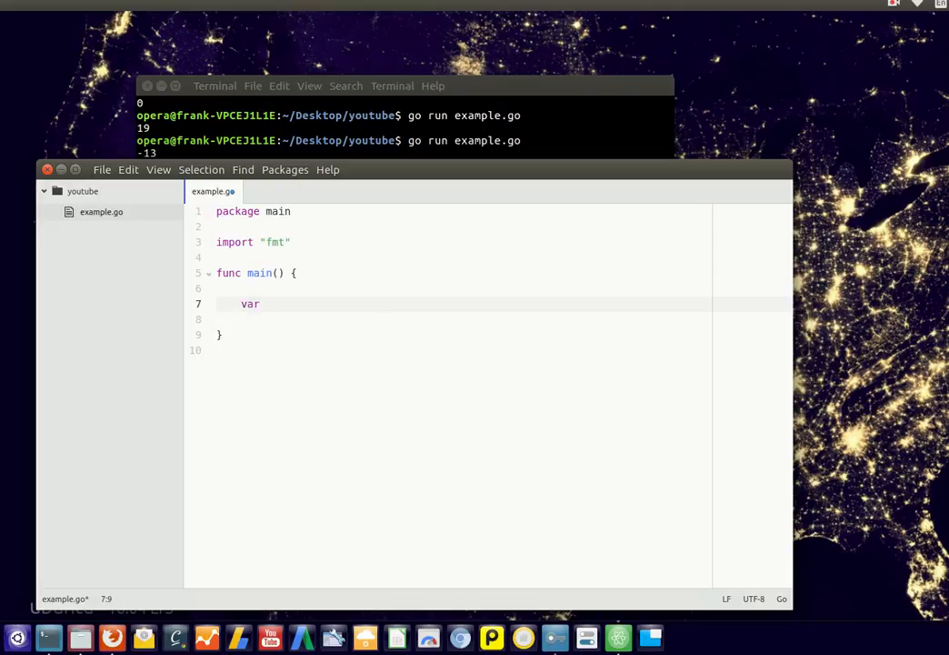
text(raining in)
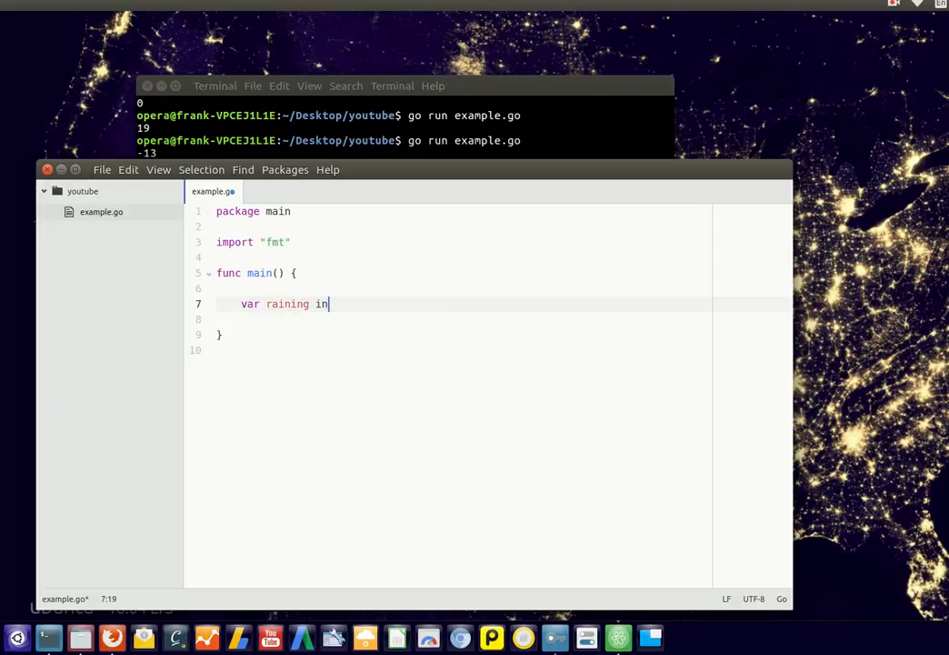
text(t = 0)
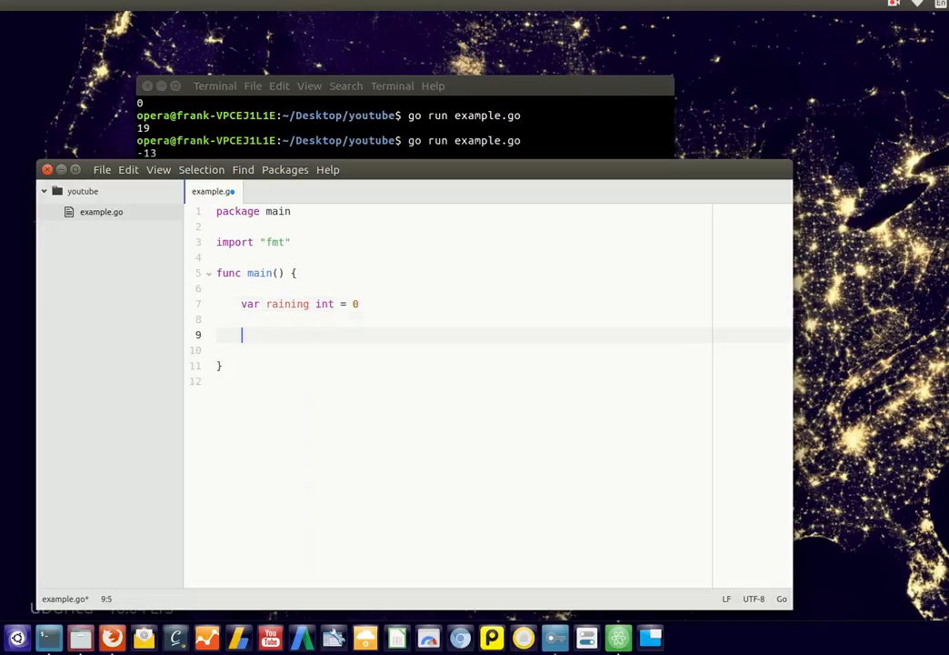
text(if (raining == 0))
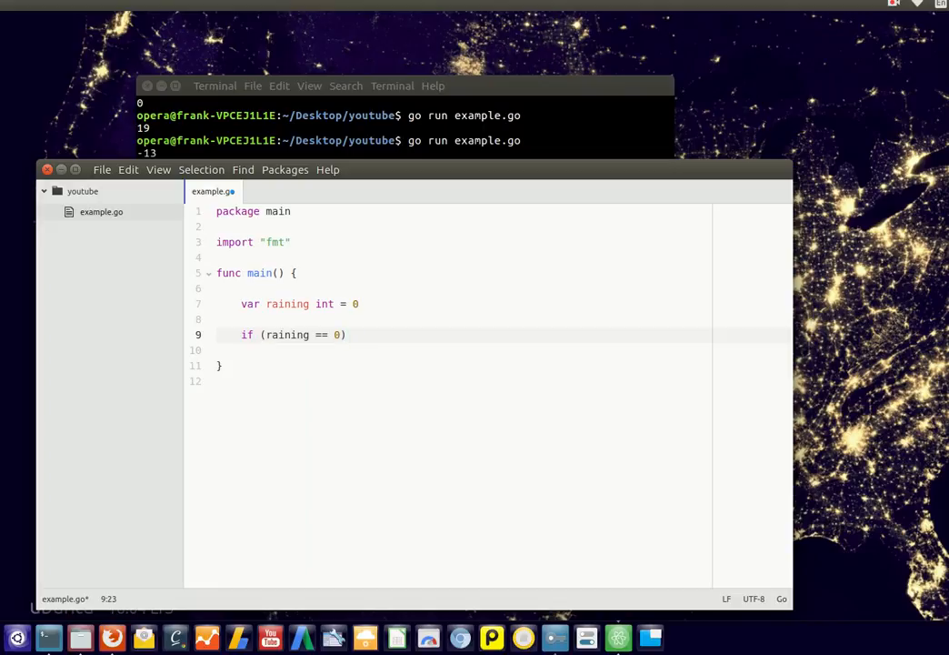
text({)
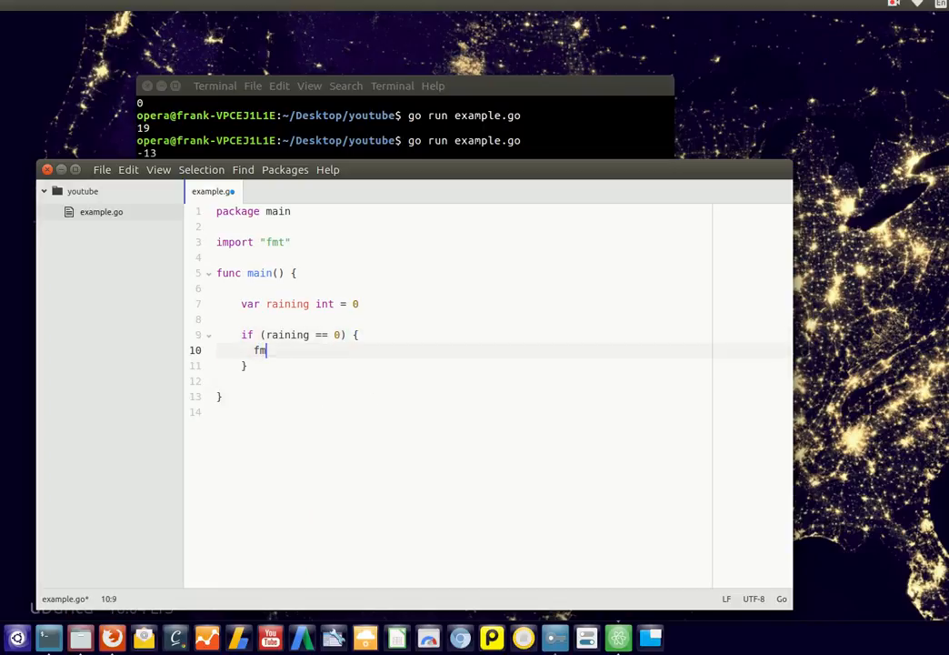
text(.Println())
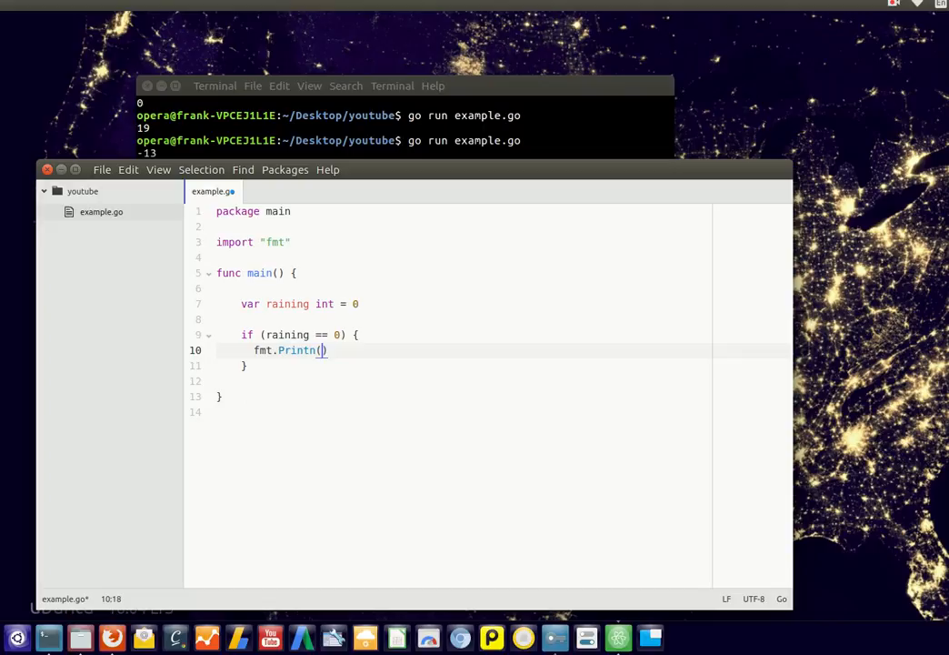
text("Not raining")
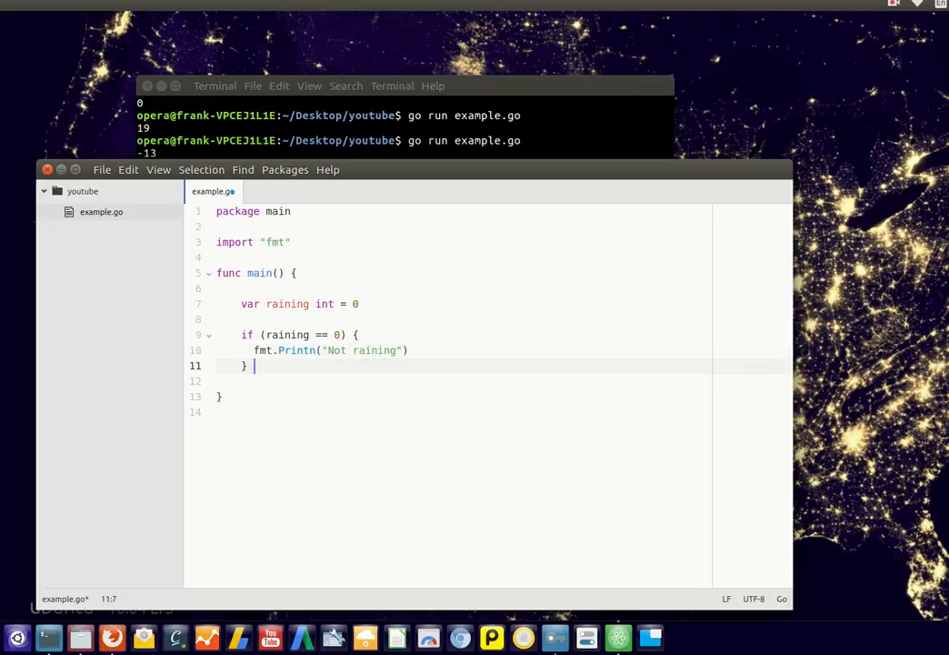
text(else if (raining == 1) {)
click(462, 381)
text(fmt.Println("Take umbrella)
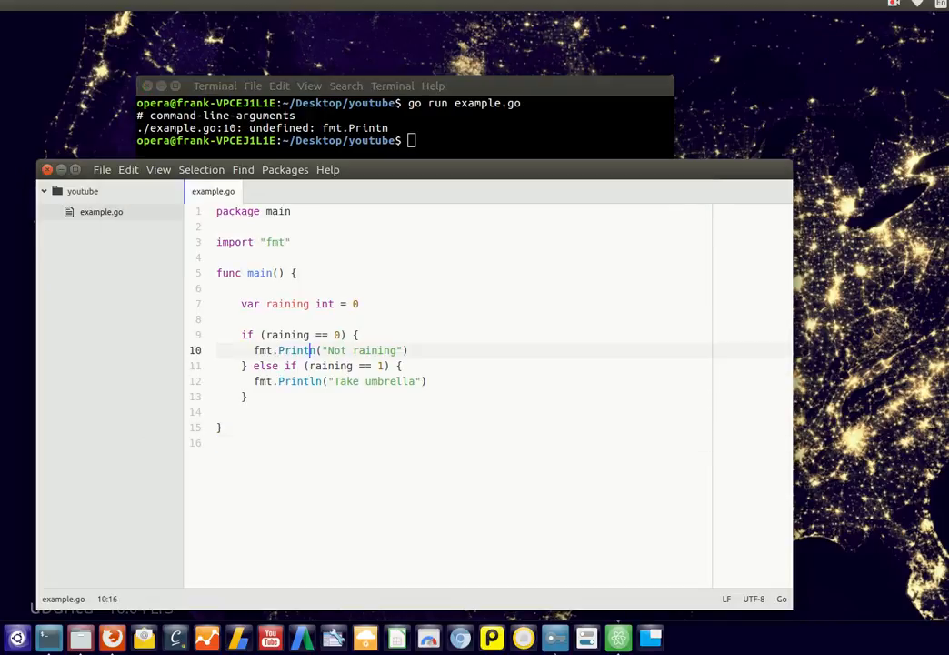
Correct Println, set raining to 1, and rewrite the first condition as !raining
text(l)
click(404, 140)
text(go run example.go)
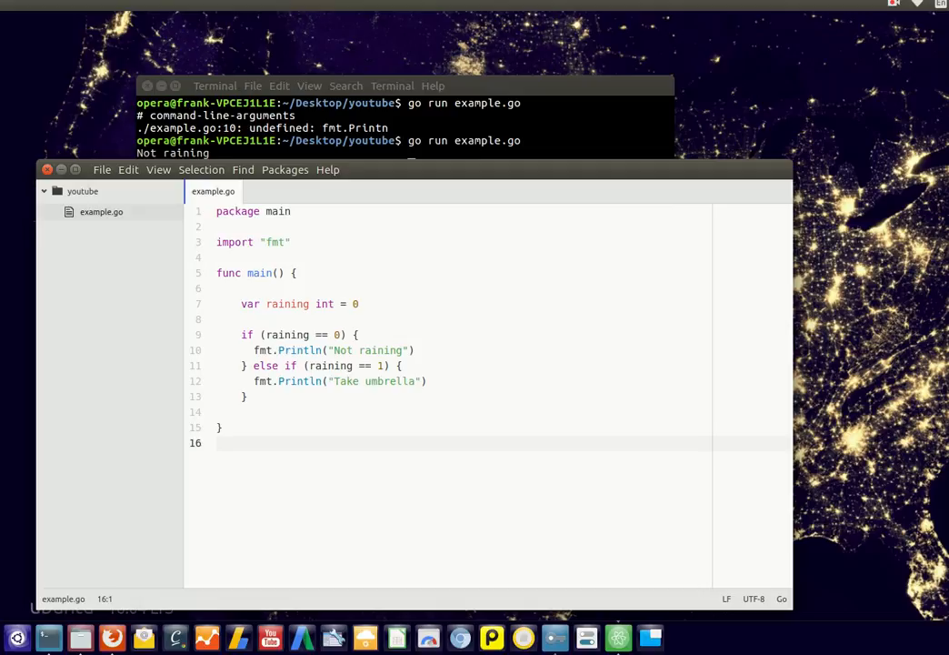
text(1)
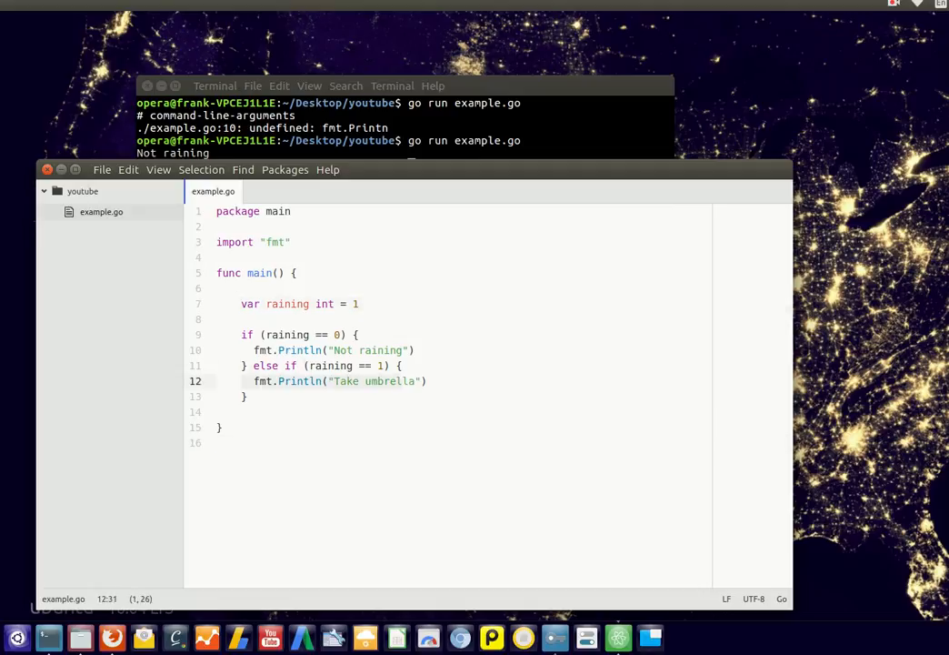
click(364, 85)
text(!)
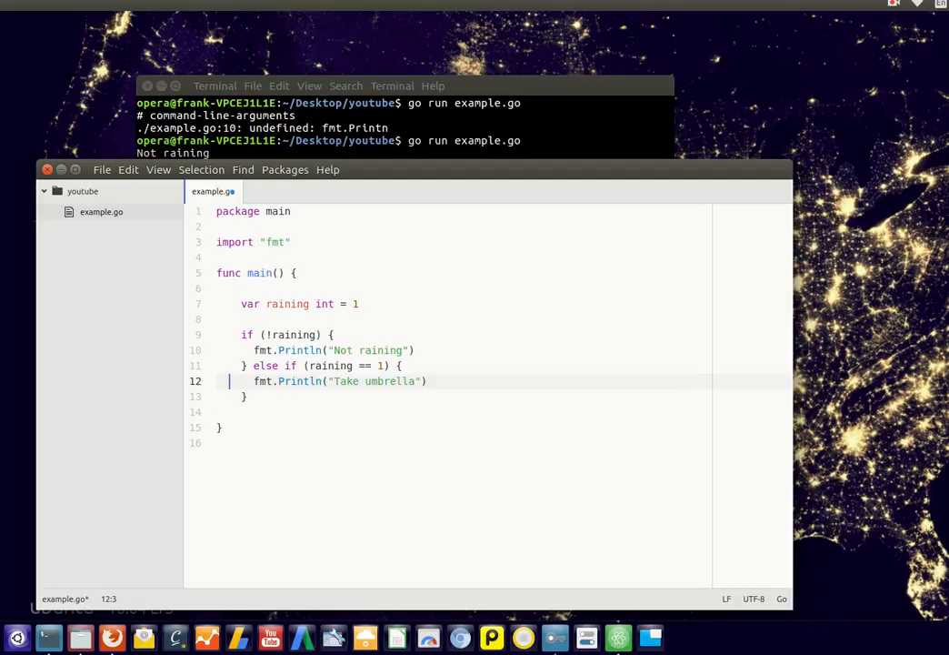
Redeclare raining as bool = False, replacing the int type
click(381, 365)
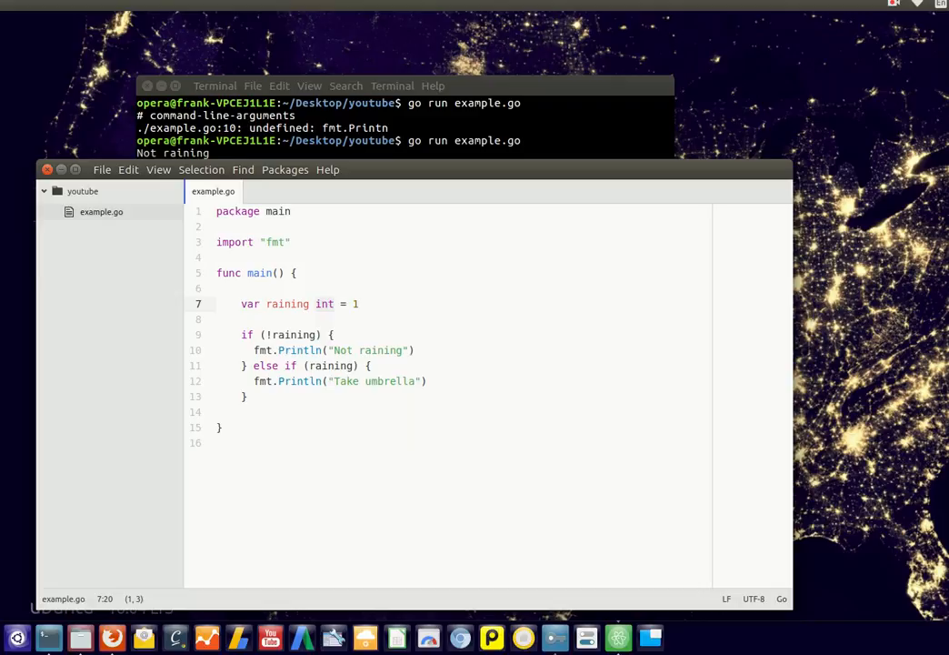
text(boolean)
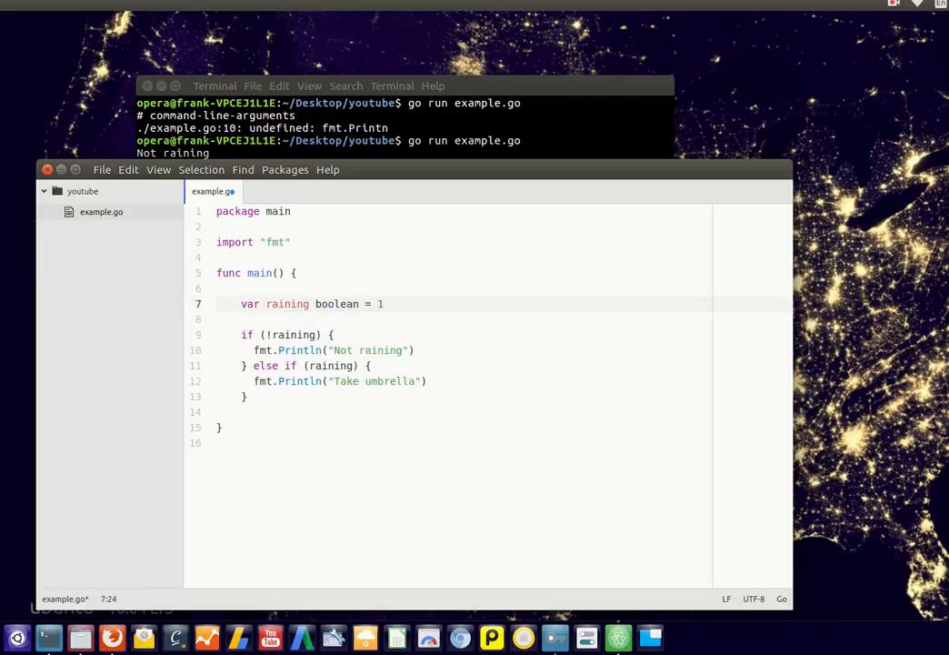
text(bool = Fals)
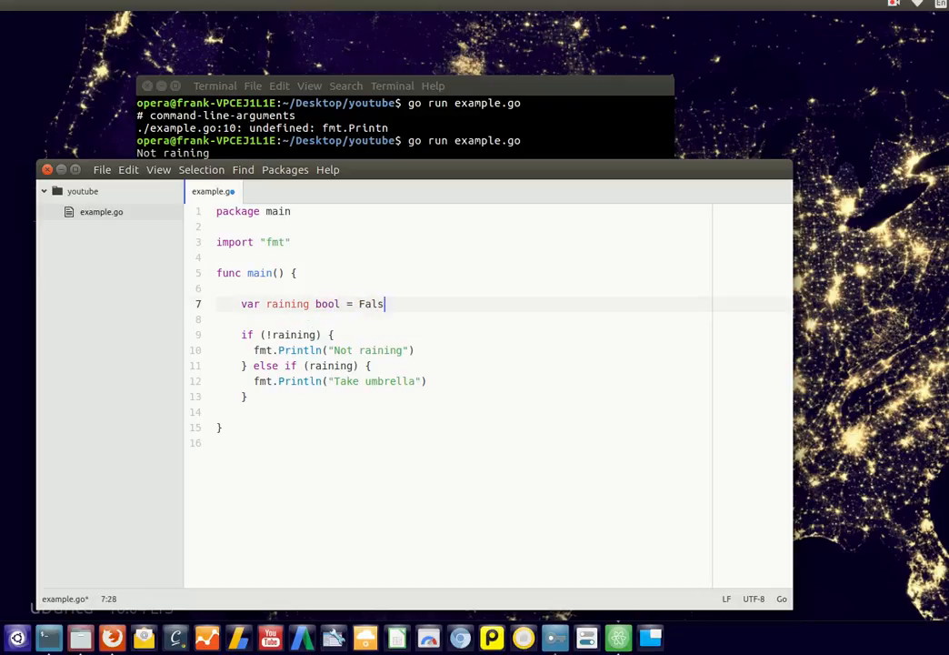
text(e)
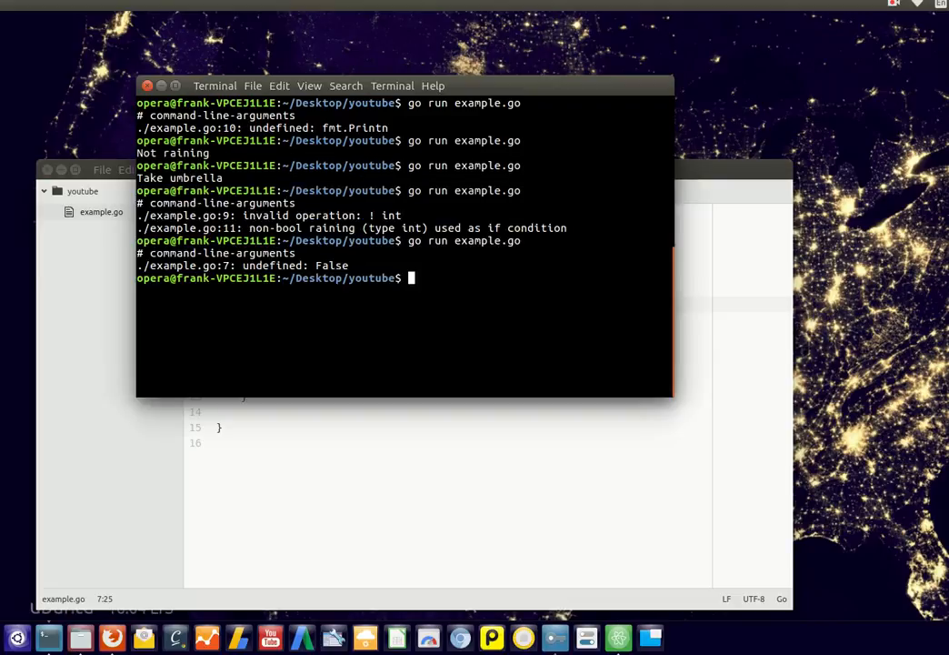
Clear the terminal before rerunning example.go with raining false
text(ck)
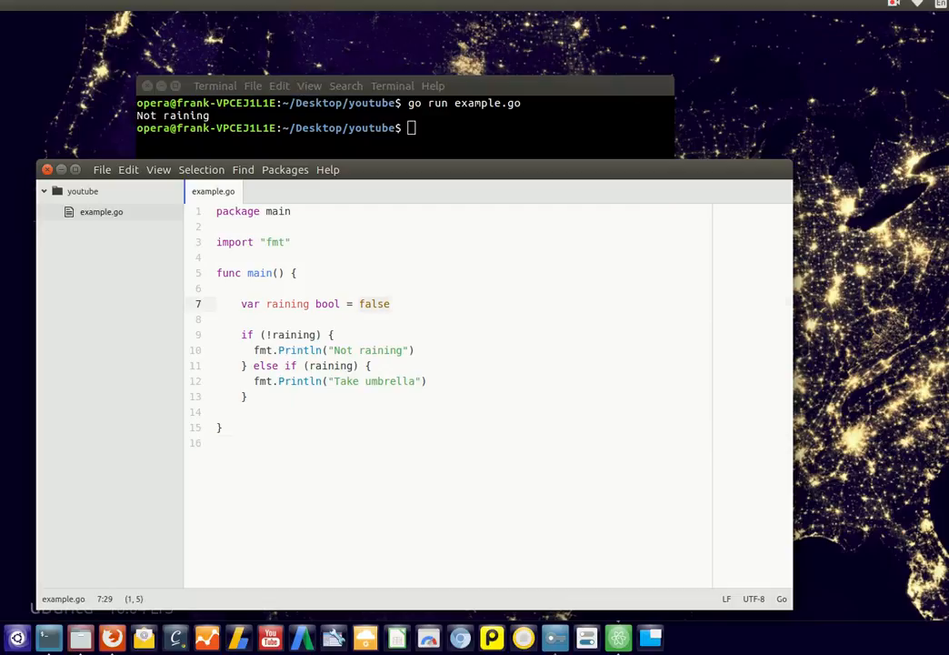
text(true)
click(404, 127)
text(go run example.go)
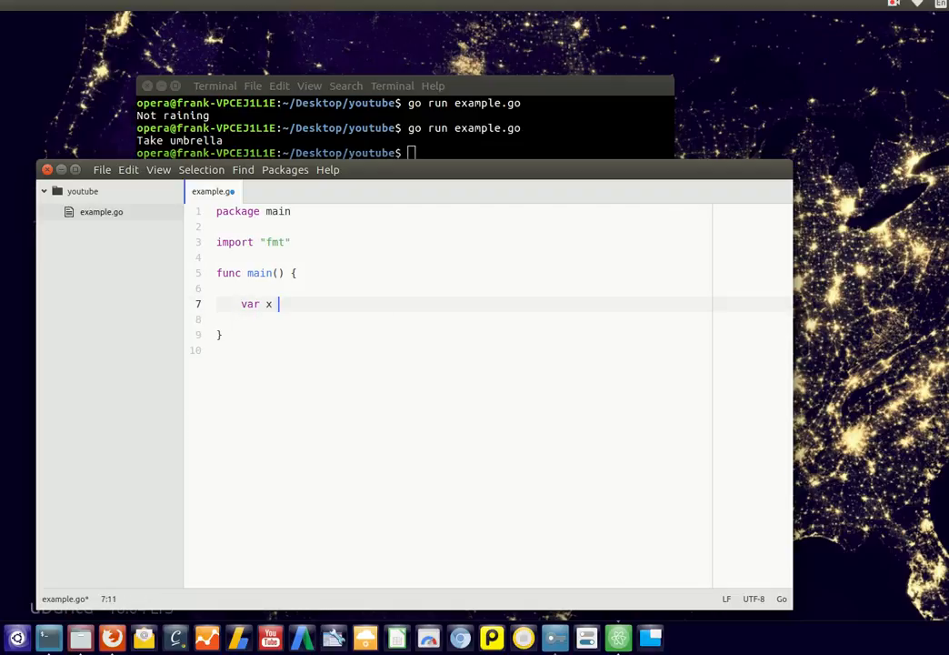
Declare x as int = 4 and add if ( x < 5) { fmt.Println("OK") }
text(int = 4)
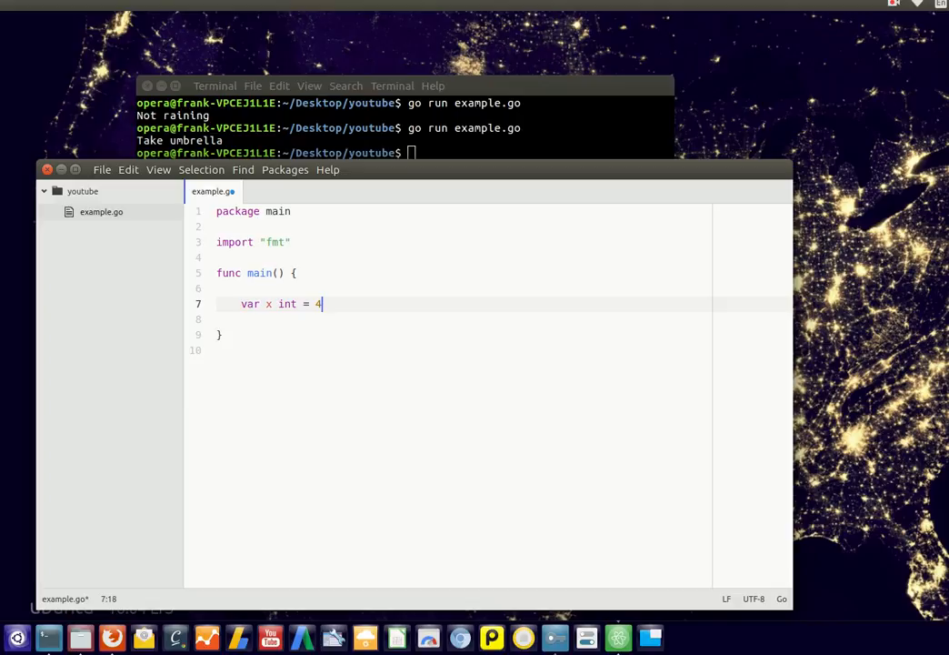
text(if)
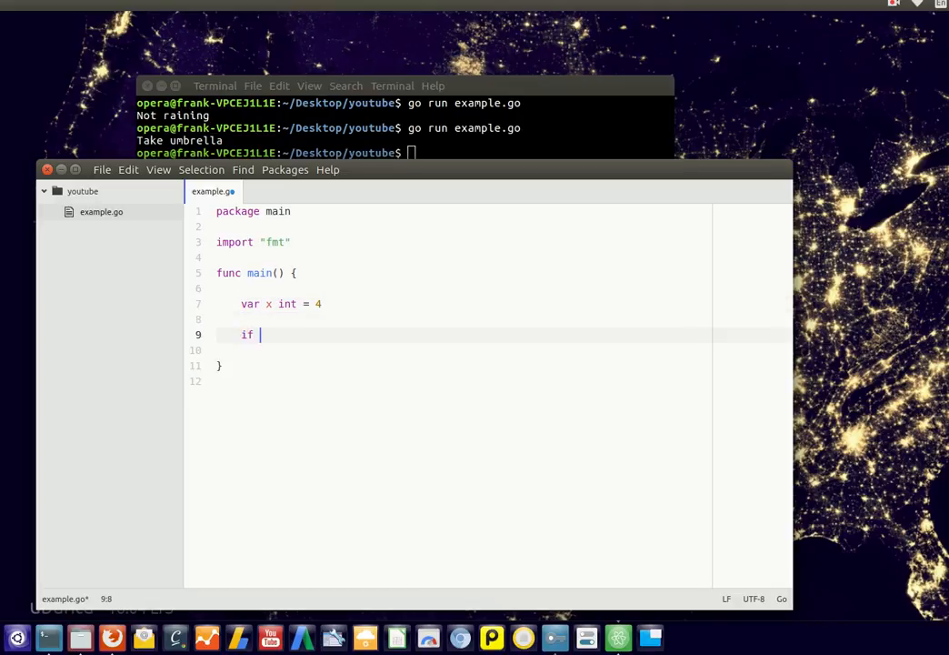
text(( x < ))
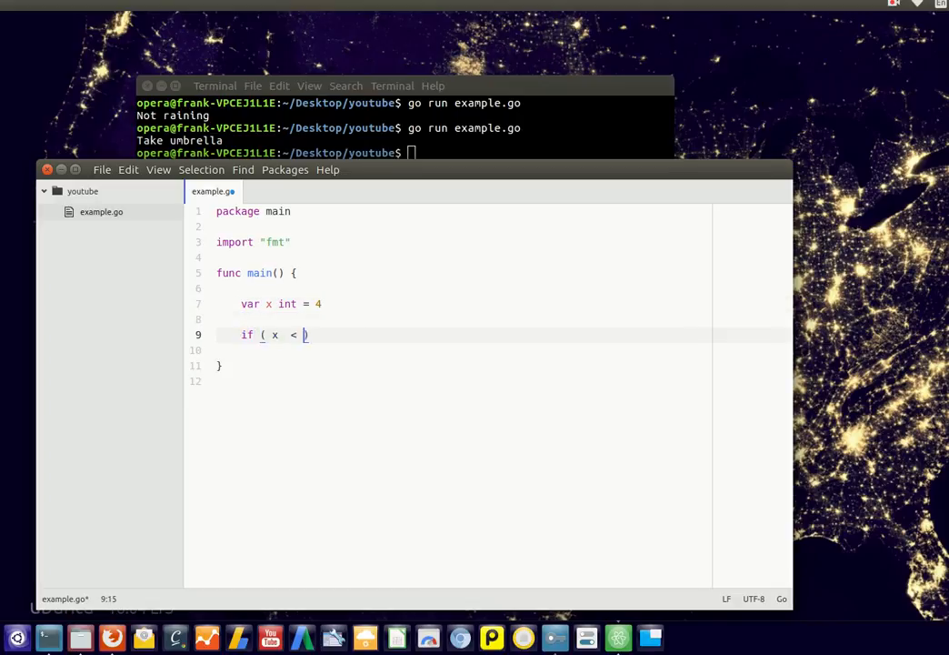
text(5) {)
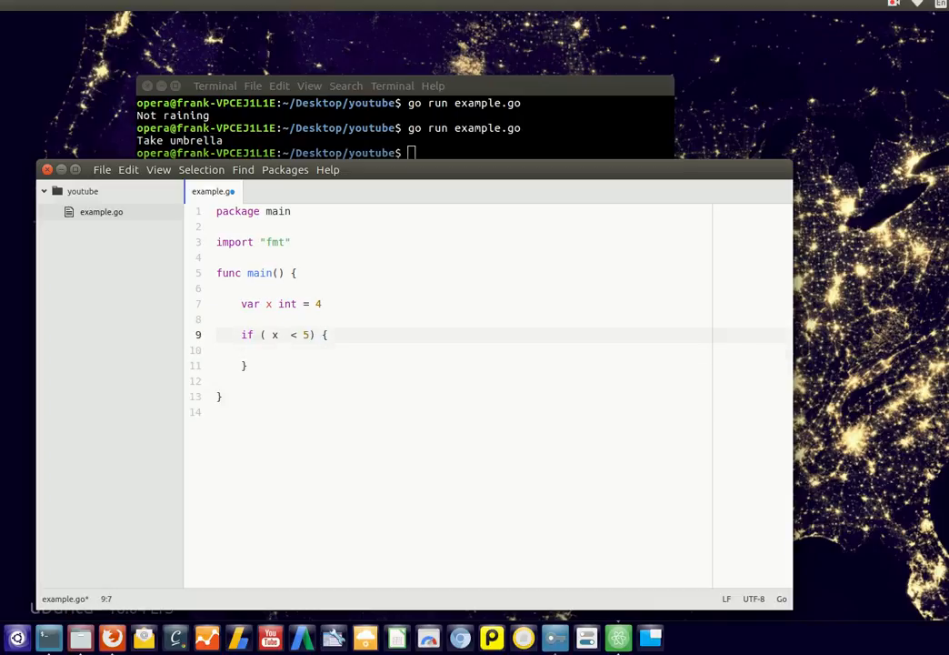
text(fmt.Prin)
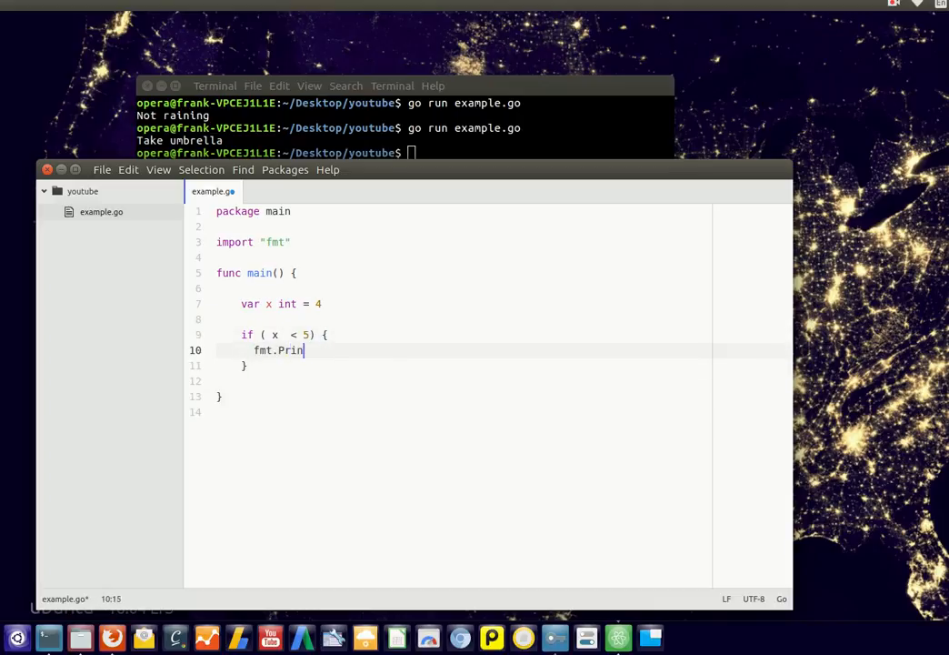
text(tln("OK"))
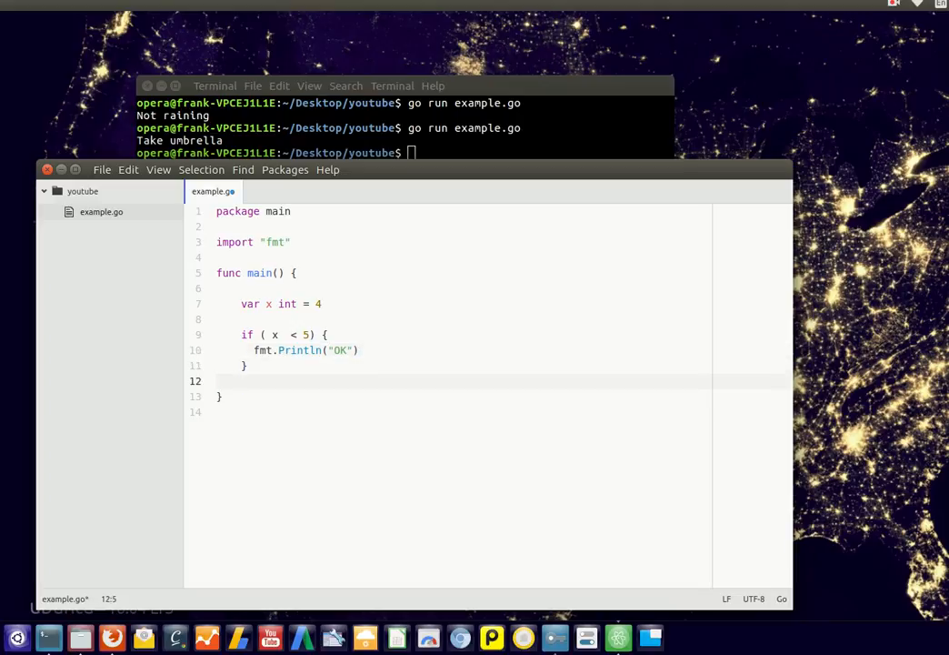
Add fmt.Println("do something") below the if block
text(fmt.Println(""))
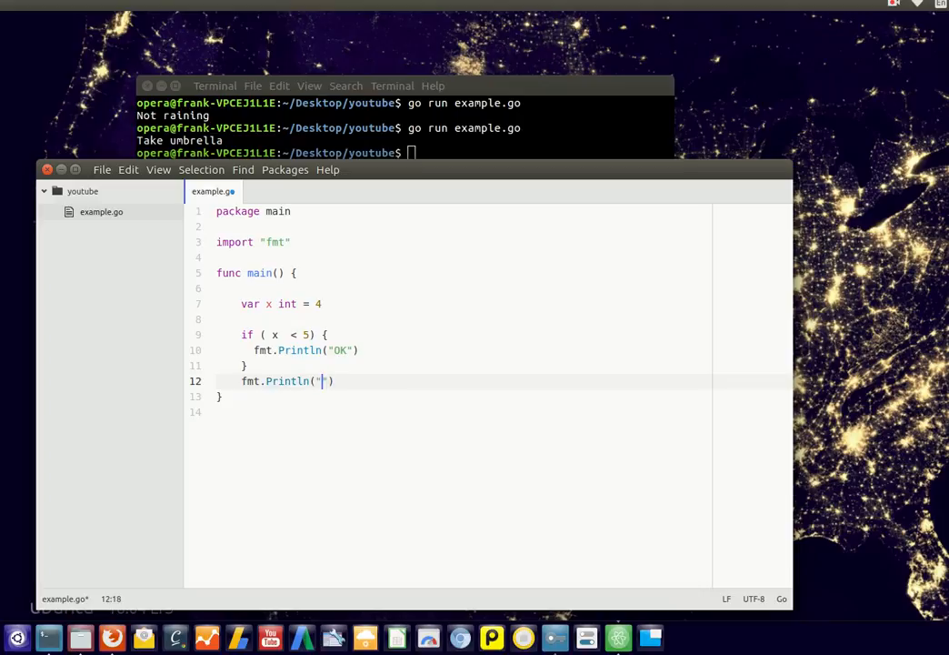
text(do something)
click(464, 334)
text(=)
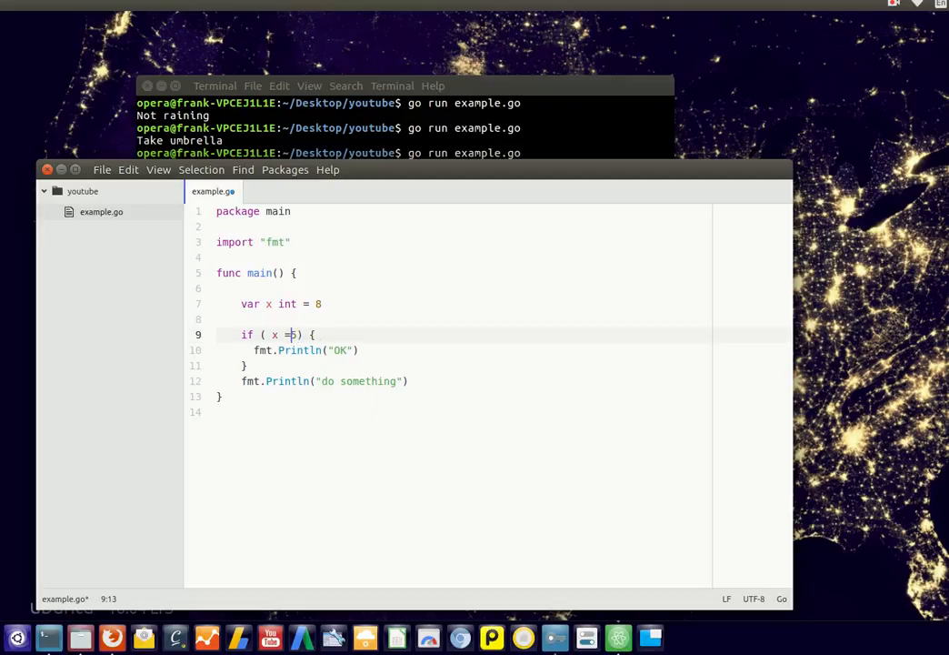
Replace the comparison operator so the condition reads x != 5
key(BackSpace)
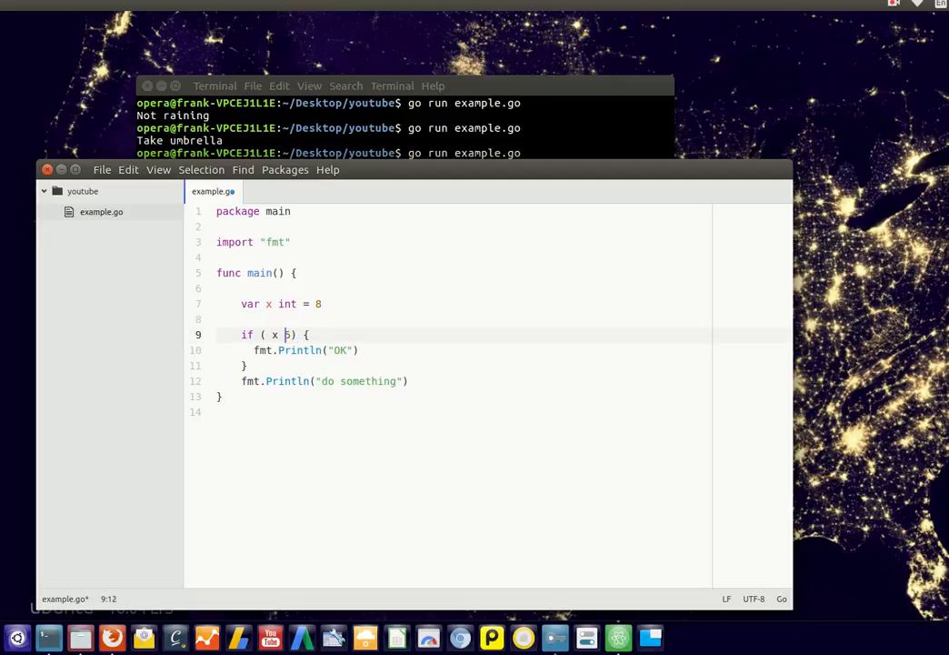
text(!=)
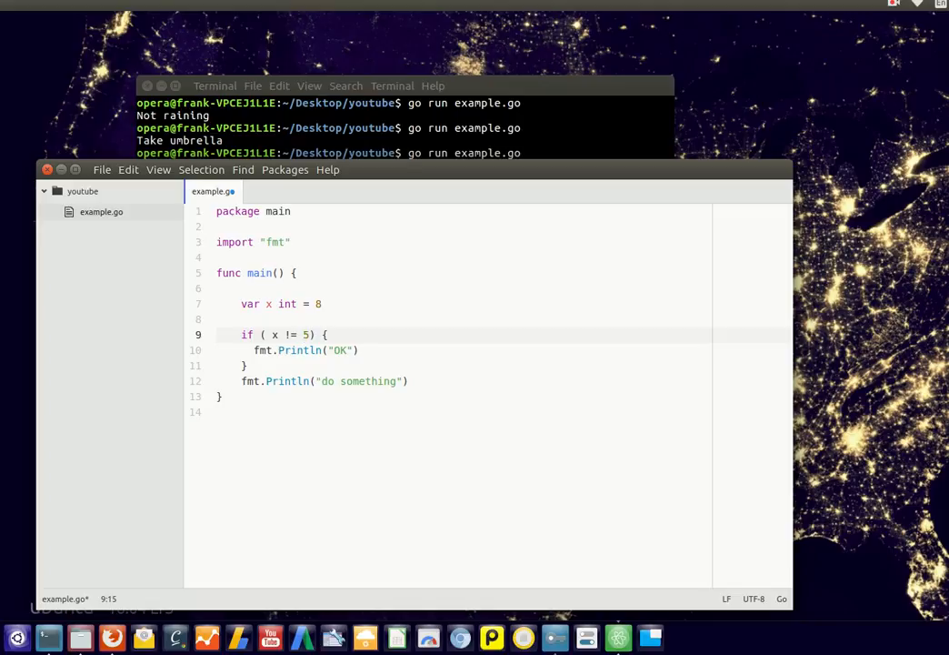